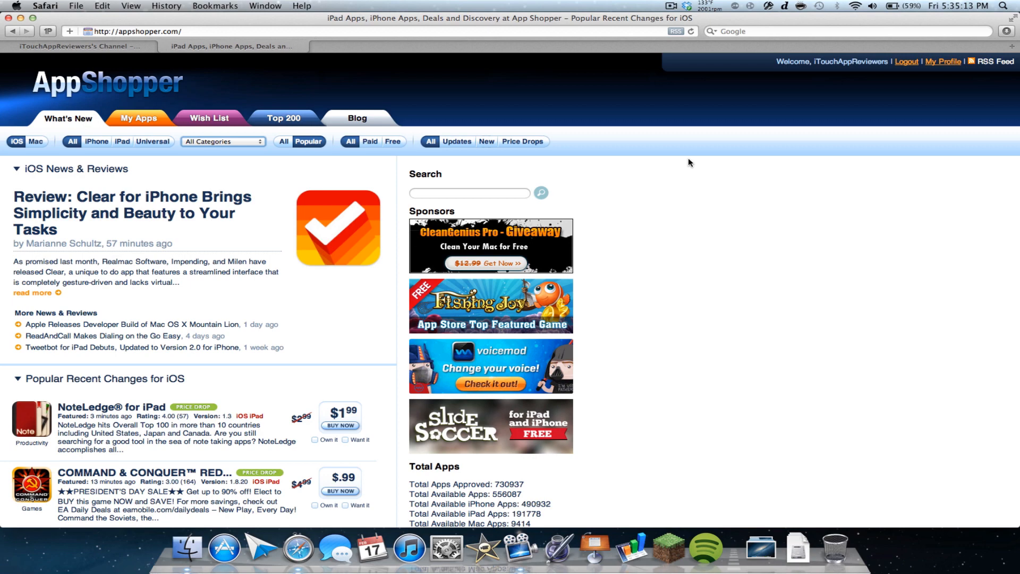
# Switch the home page listings from iOS to Mac apps, then pick another filter-bar option
pyautogui.scroll(-3)
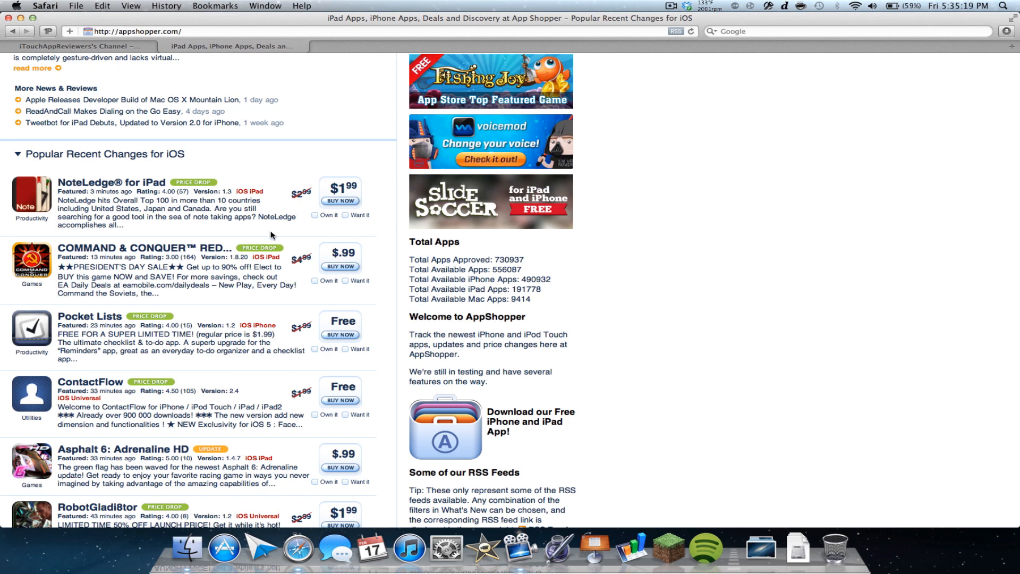
pyautogui.scroll(3)
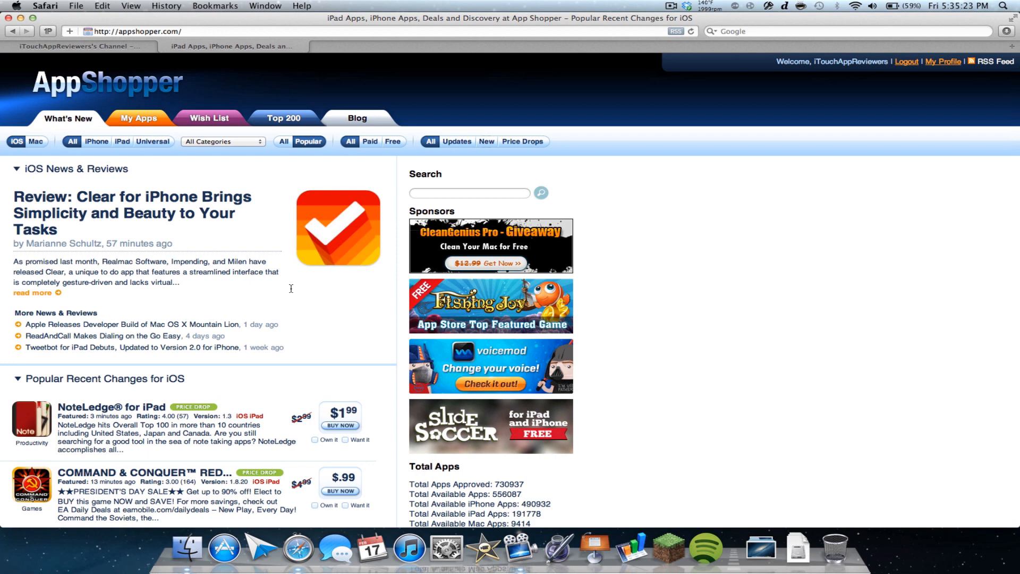
pyautogui.moveTo(117, 91)
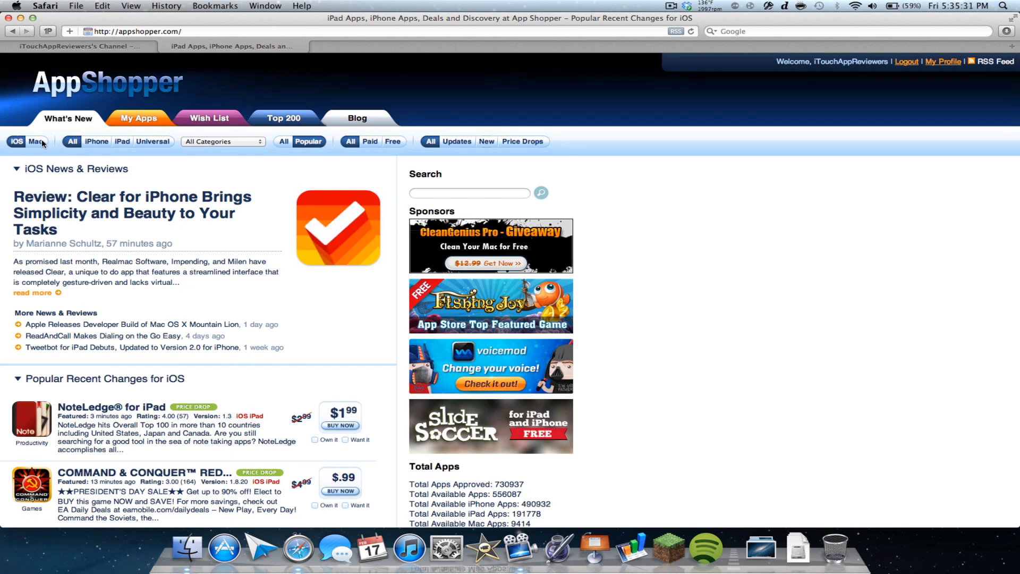
pyautogui.click(38, 142)
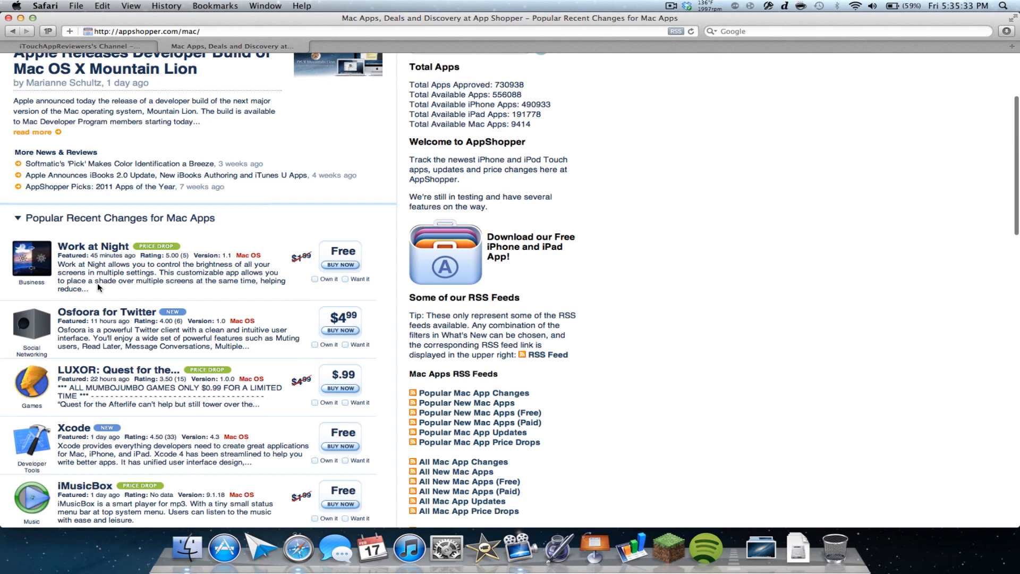
pyautogui.scroll(3)
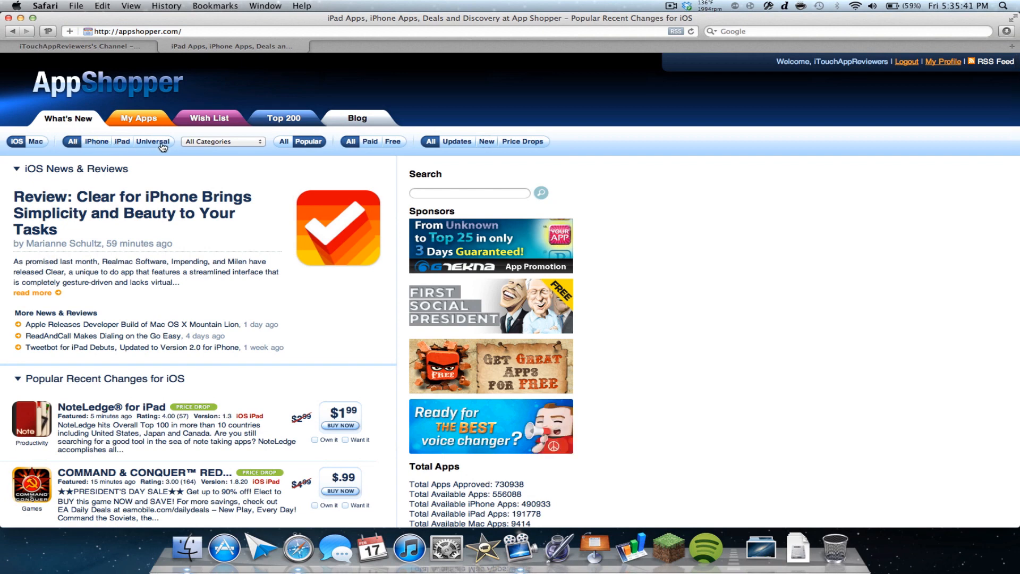
pyautogui.moveTo(190, 215)
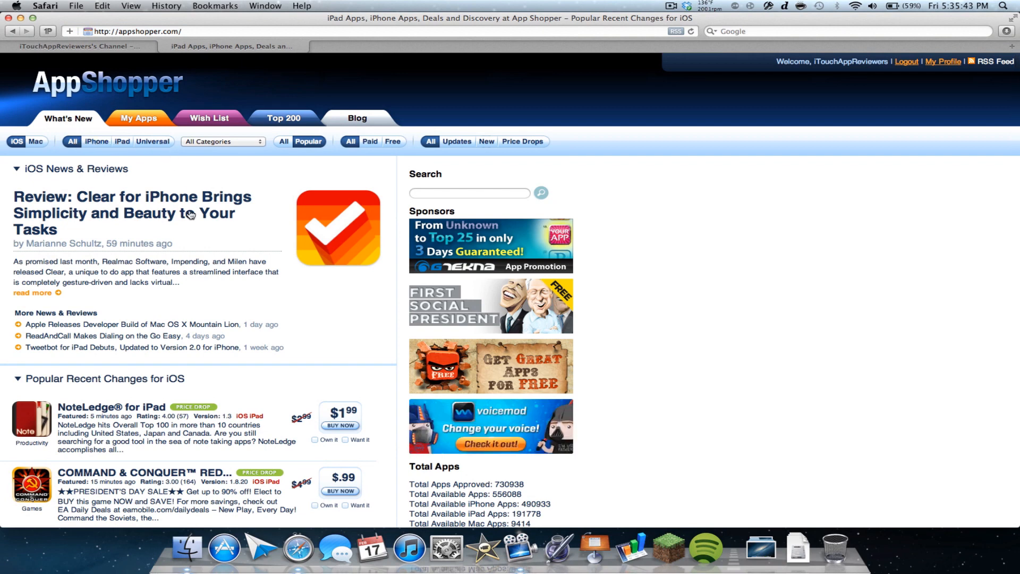
pyautogui.click(222, 142)
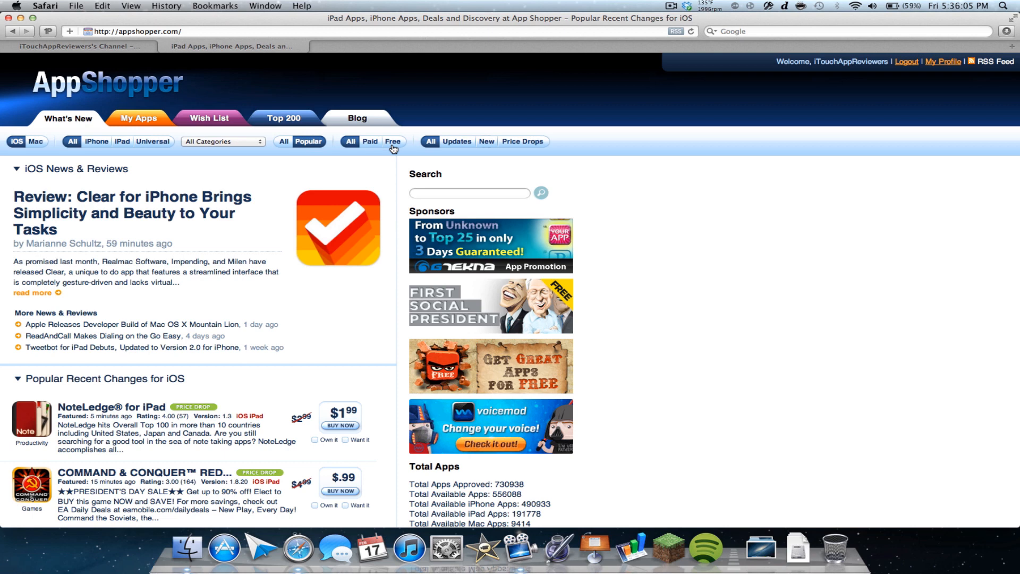
pyautogui.moveTo(429, 142)
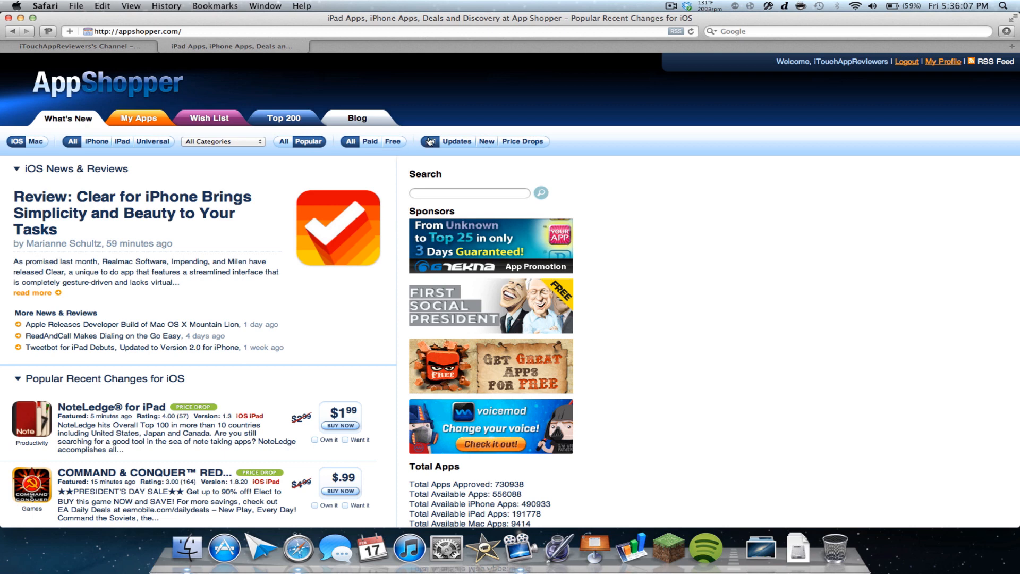
pyautogui.moveTo(461, 149)
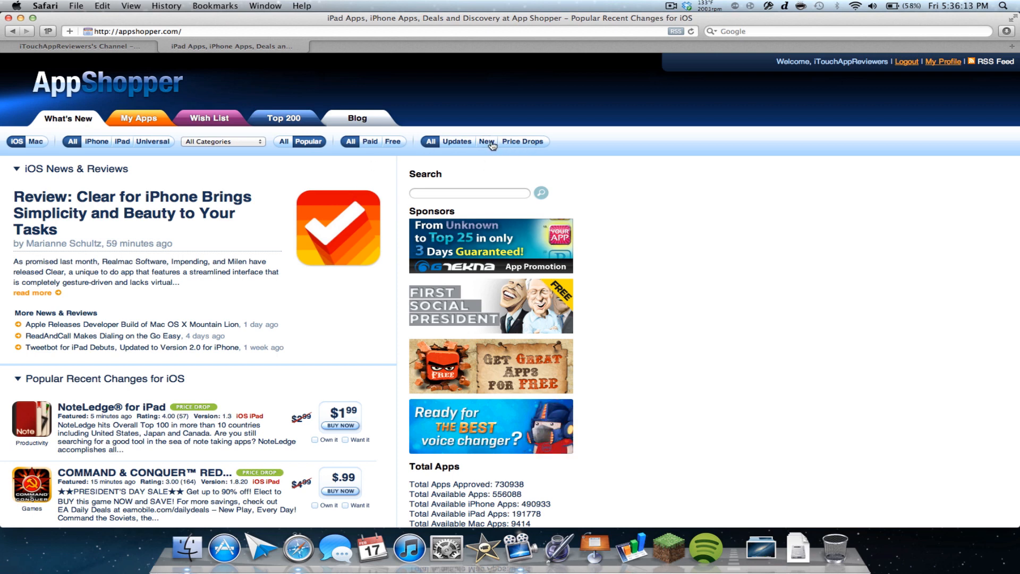
pyautogui.moveTo(183, 302)
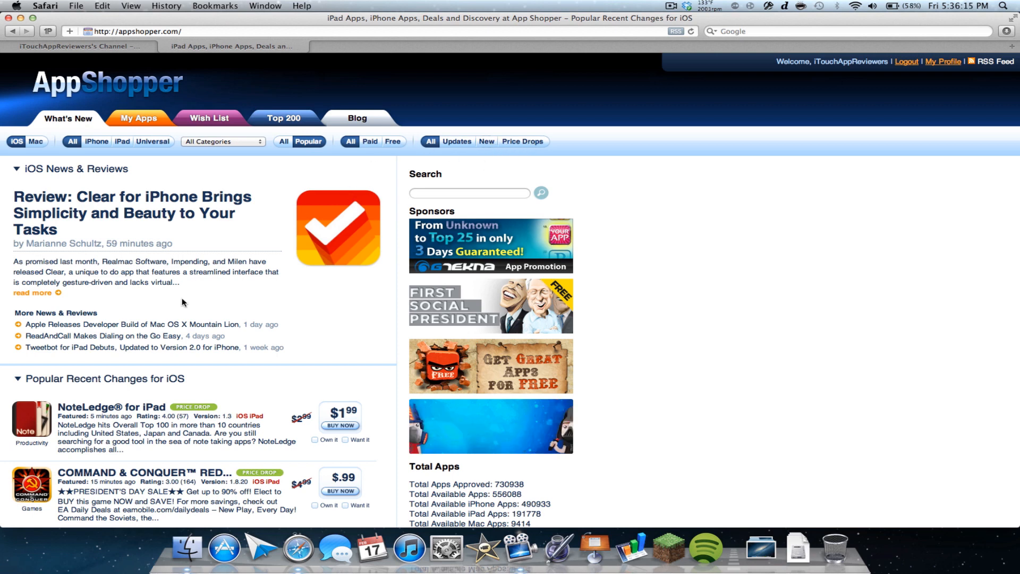
# Scroll through the listings and choose a different option in the filter bar
pyautogui.scroll(-3)
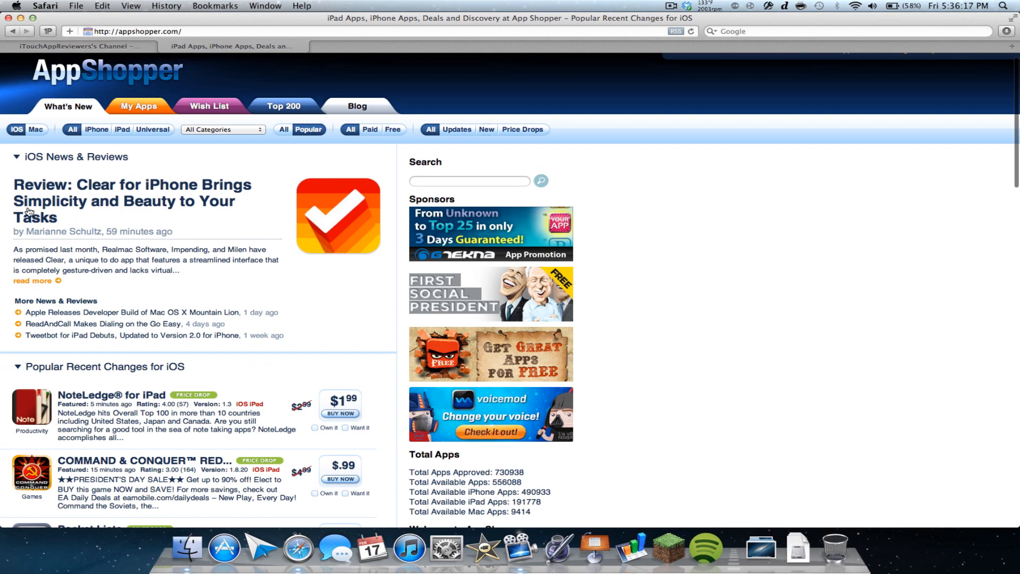
pyautogui.scroll(-3)
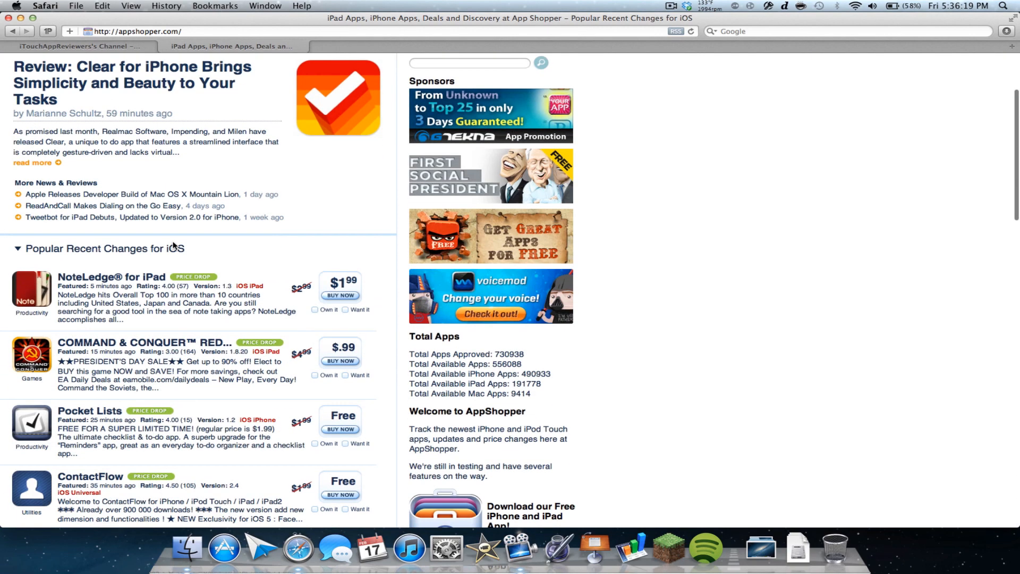
pyautogui.moveTo(104, 150)
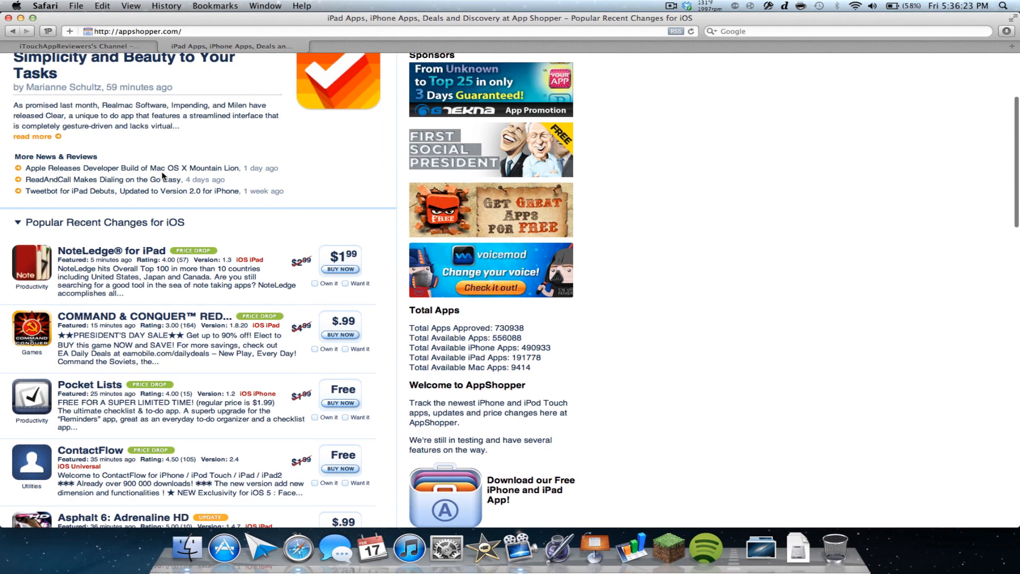
pyautogui.scroll(-3)
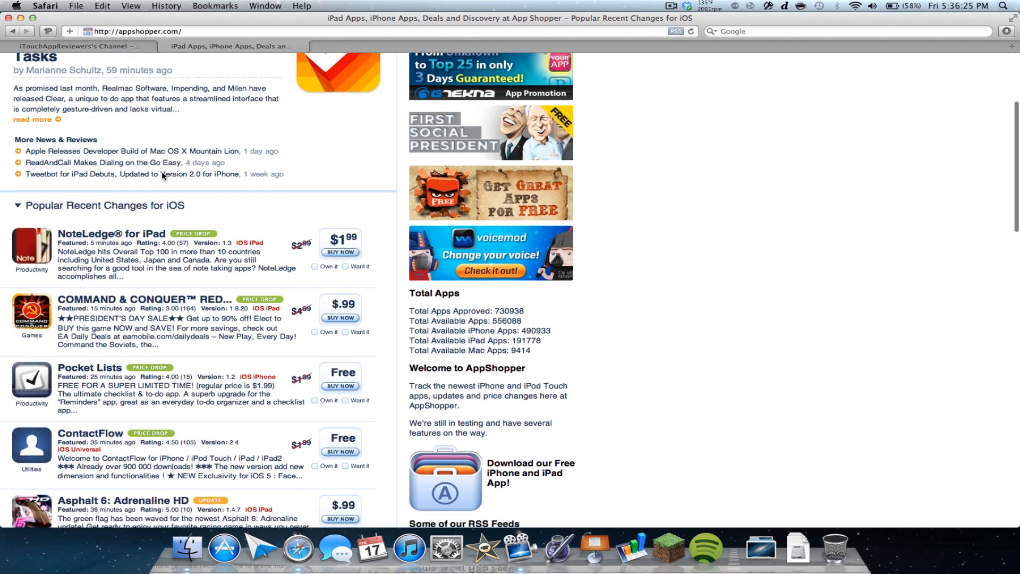
pyautogui.scroll(-3)
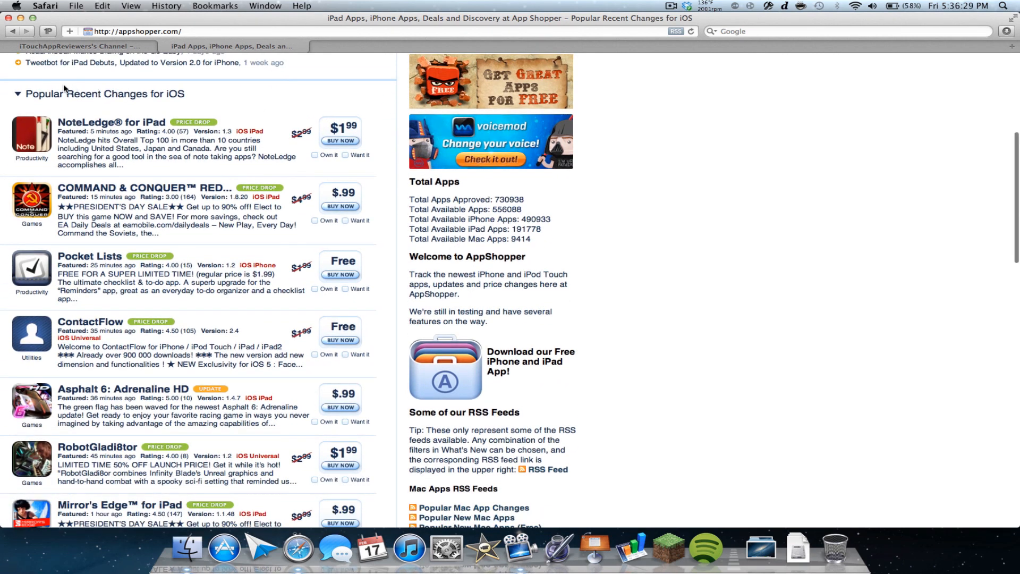
pyautogui.moveTo(99, 98)
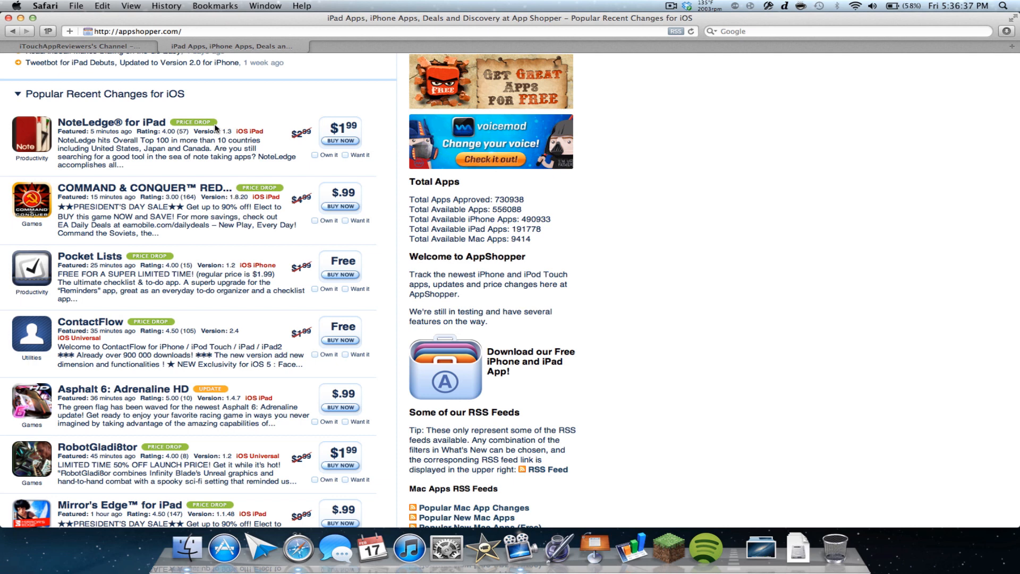
pyautogui.moveTo(337, 162)
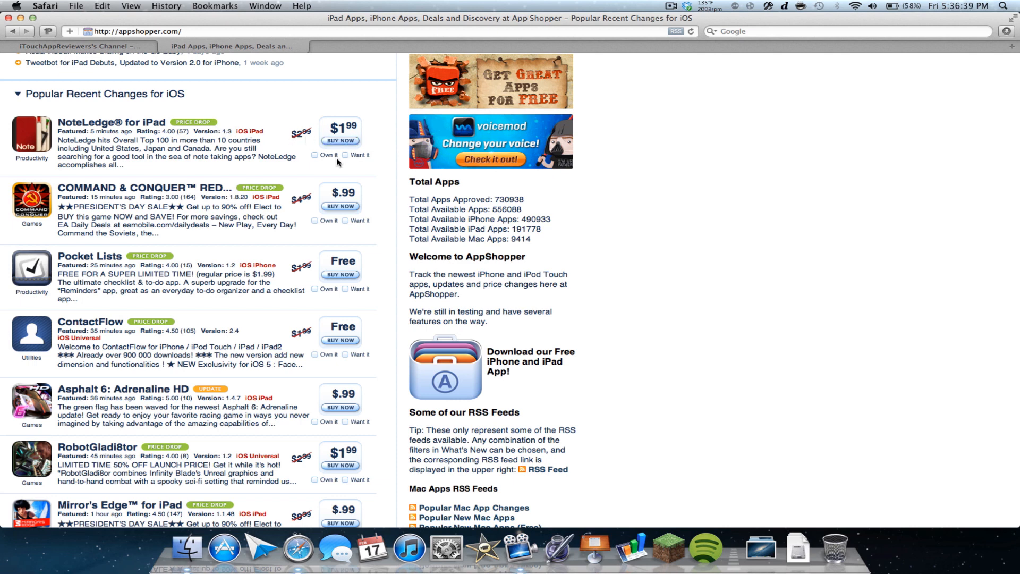
pyautogui.click(340, 140)
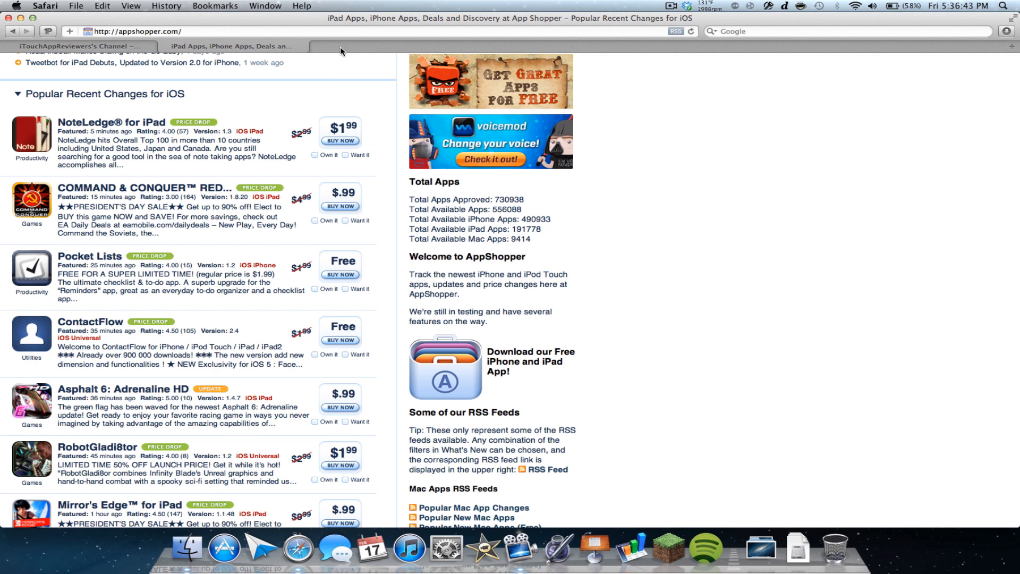
pyautogui.moveTo(408, 548)
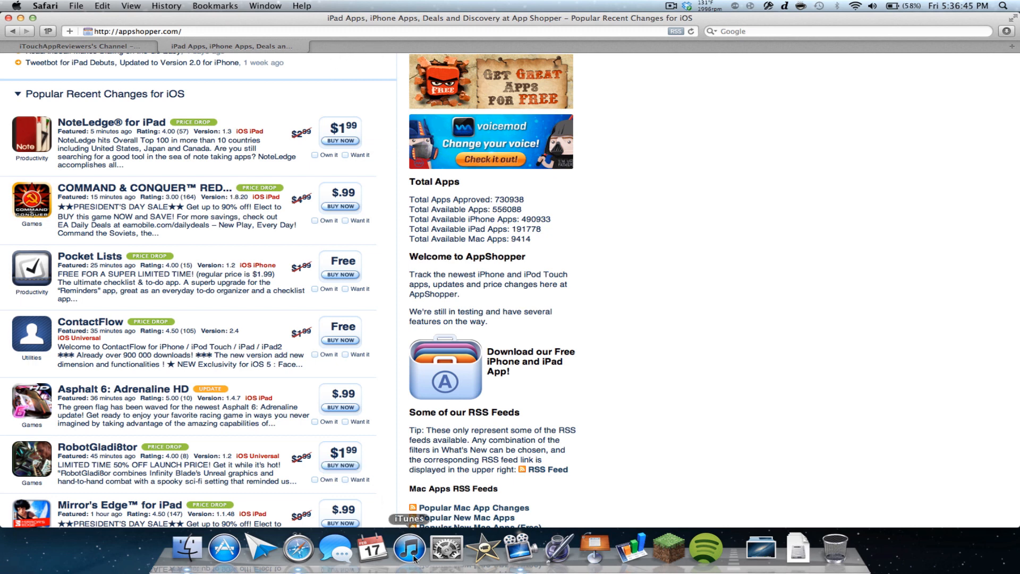
pyautogui.moveTo(400, 338)
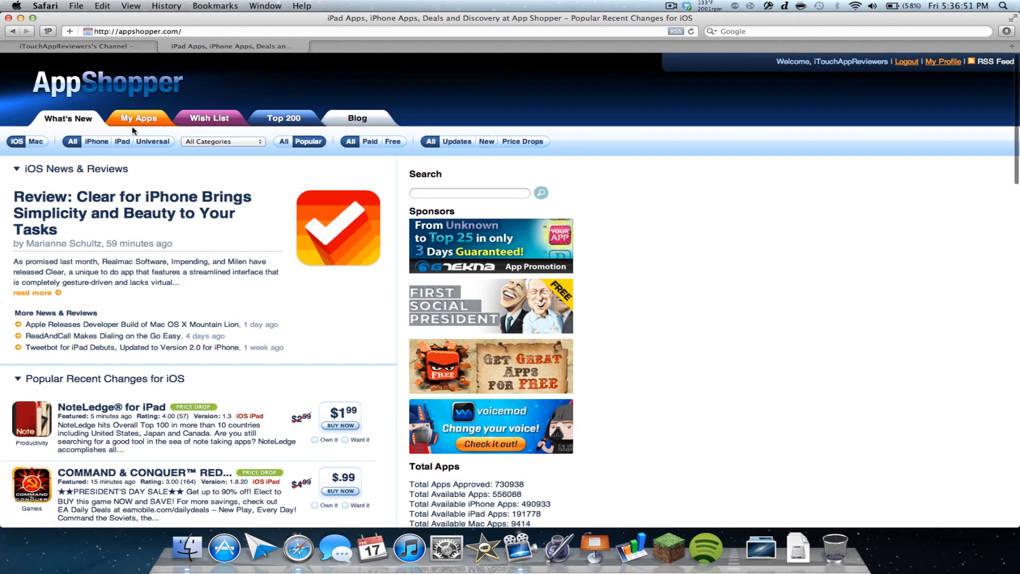
pyautogui.scroll(-3)
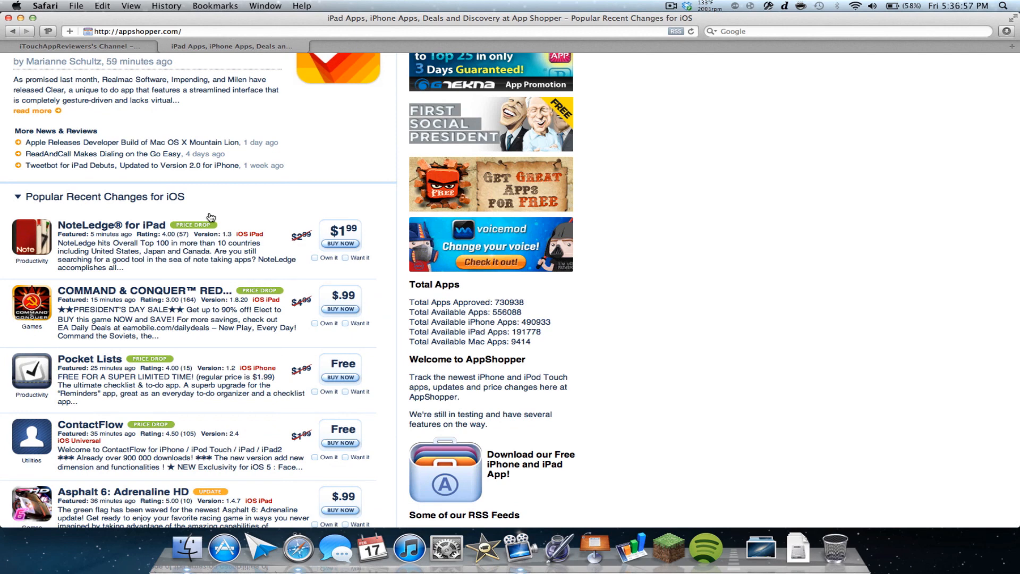
pyautogui.scroll(-3)
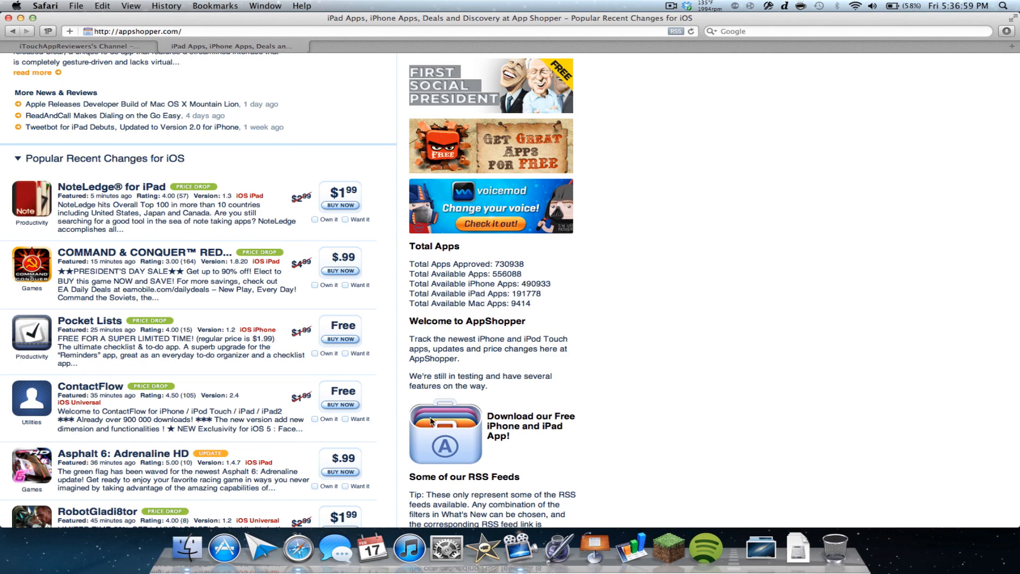
pyautogui.moveTo(255, 359)
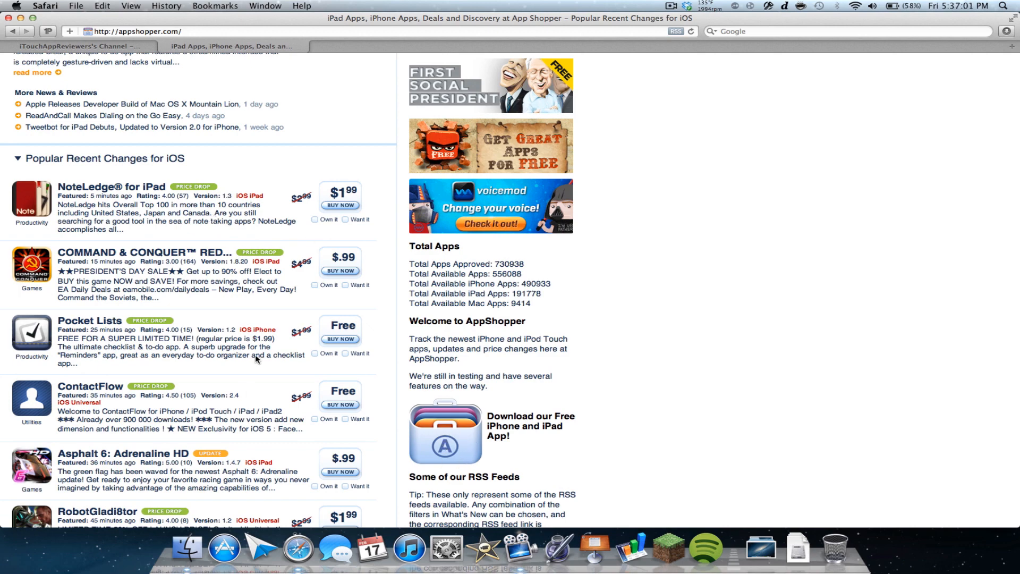
# Scroll further down the listings, then select the Mac toggle in the filter bar again
pyautogui.scroll(-3)
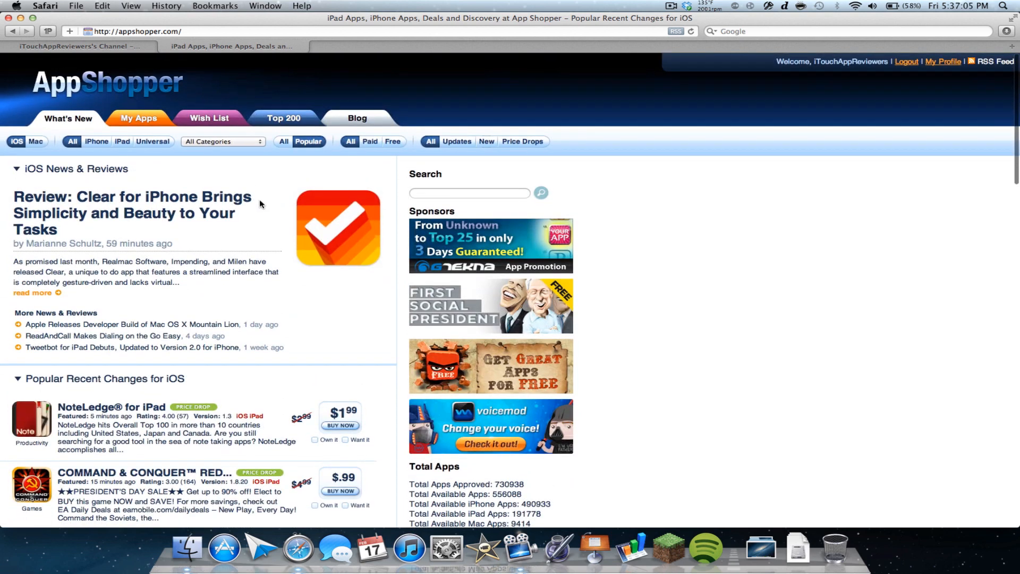
pyautogui.scroll(-3)
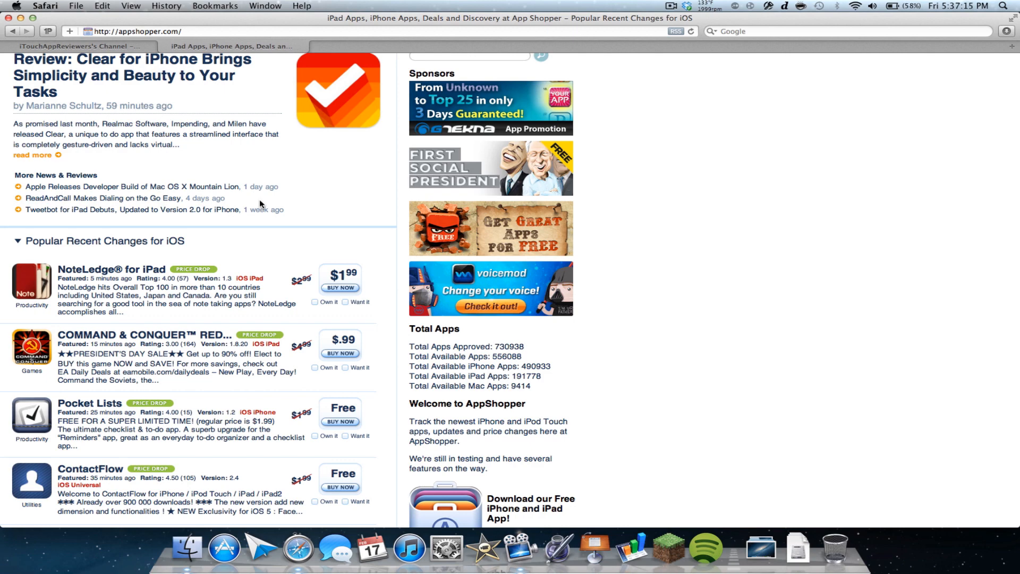
pyautogui.scroll(-3)
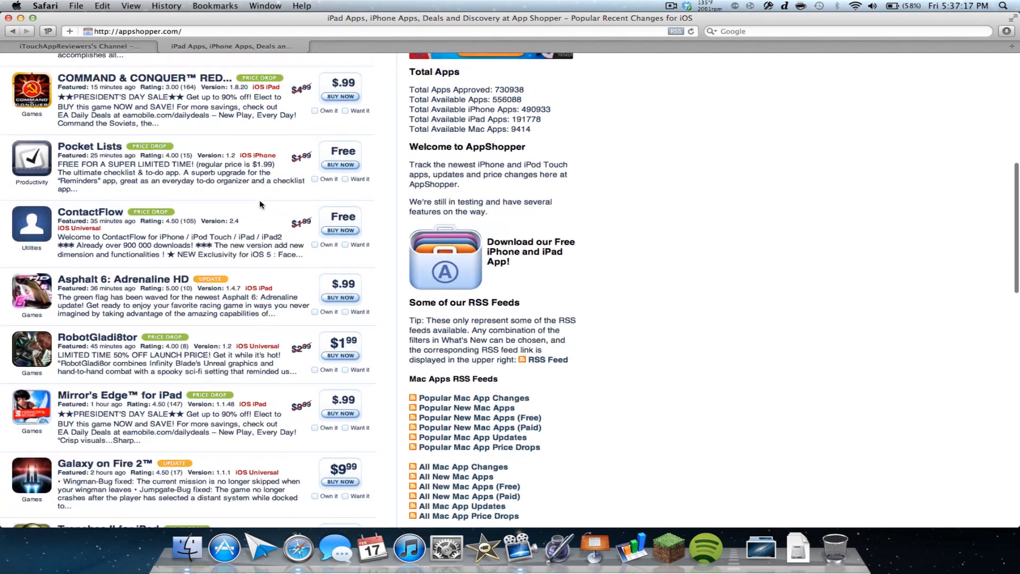
pyautogui.scroll(-3)
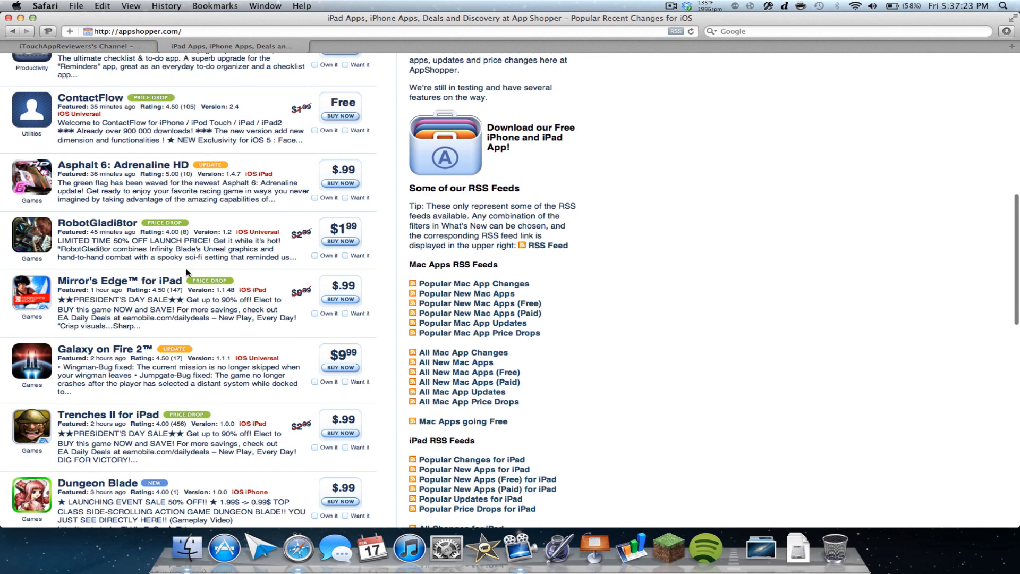
pyautogui.scroll(-3)
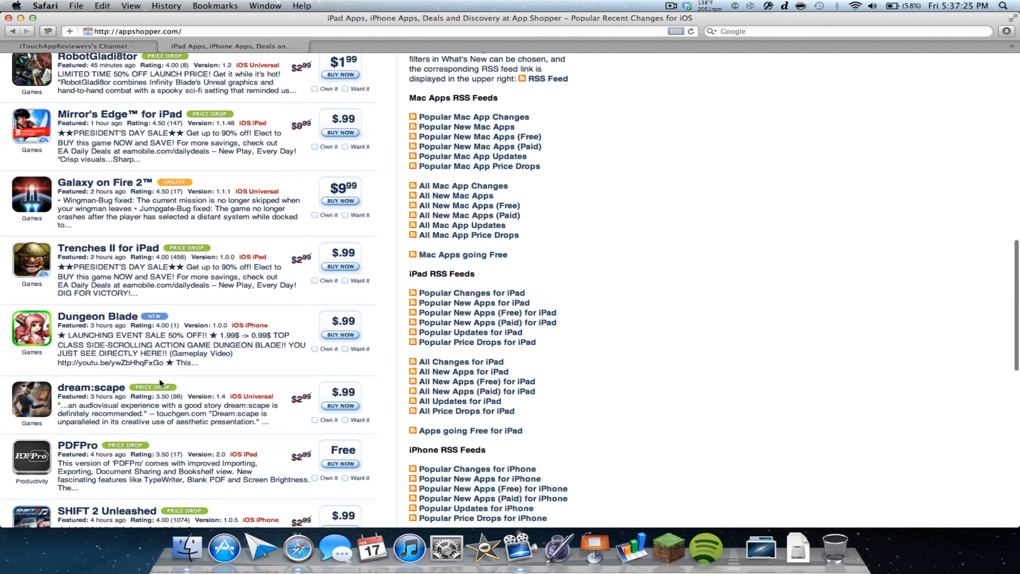
pyautogui.scroll(-3)
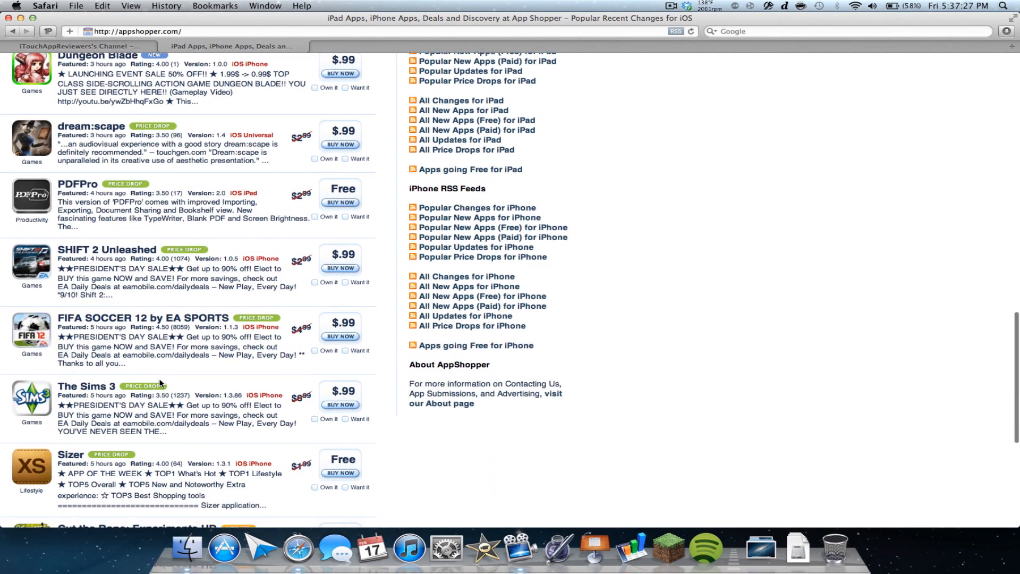
pyautogui.scroll(-3)
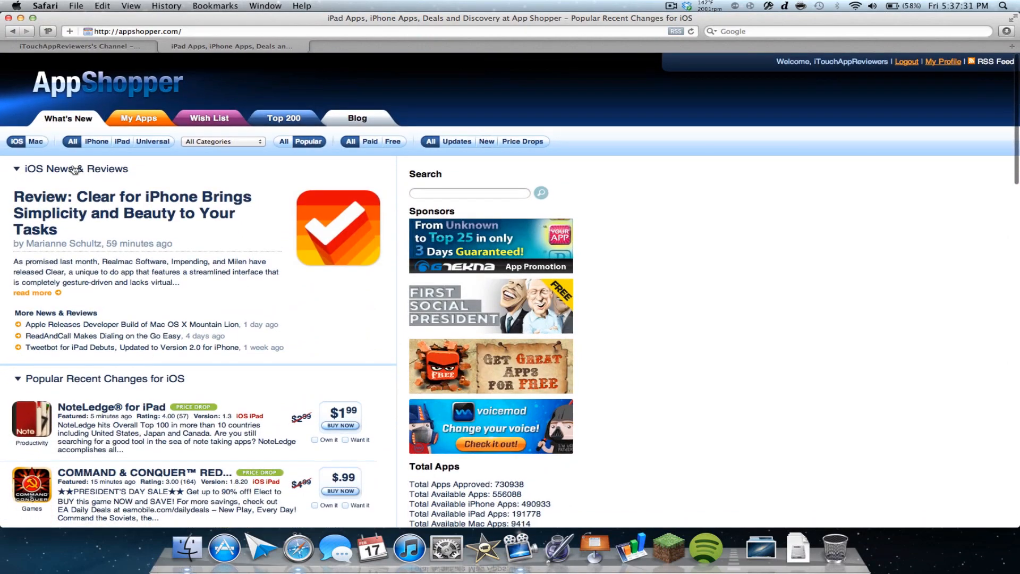
pyautogui.click(36, 142)
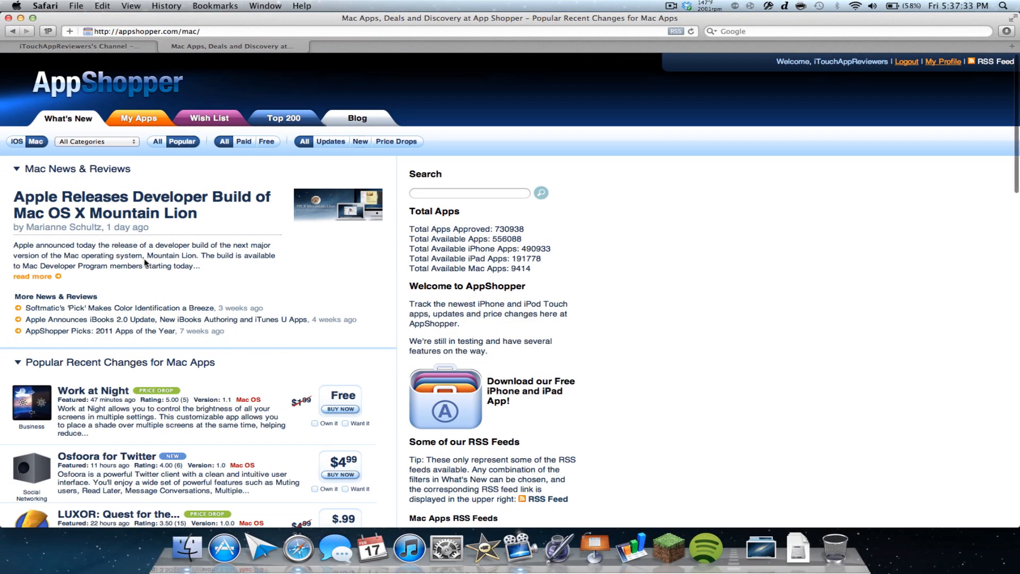
pyautogui.scroll(-3)
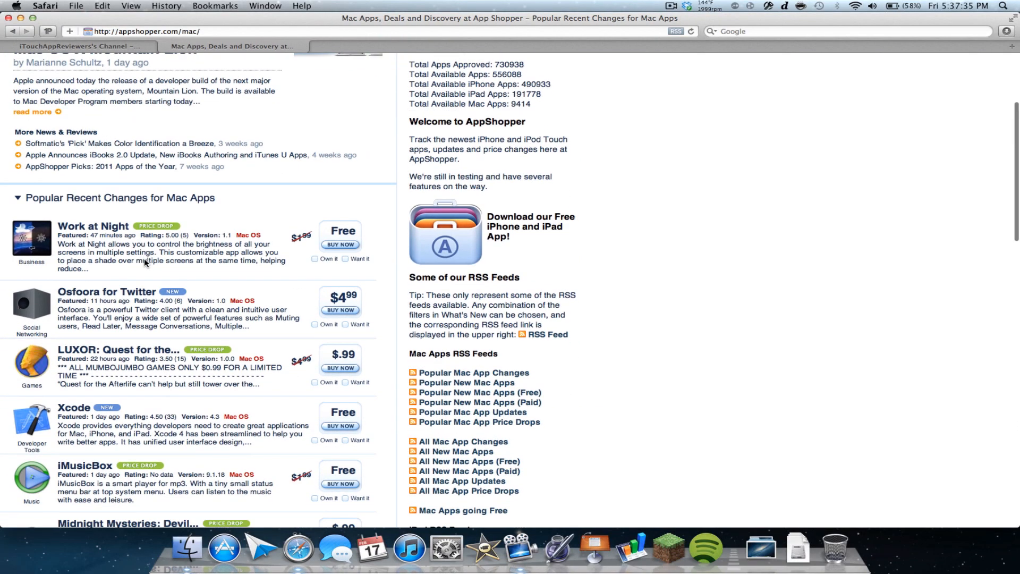
pyautogui.scroll(-3)
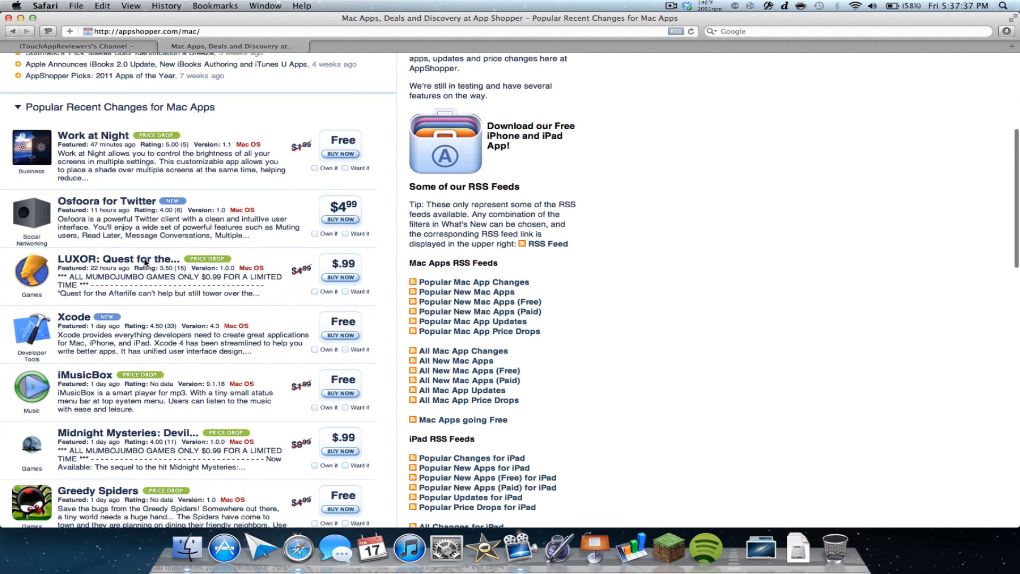
pyautogui.scroll(-3)
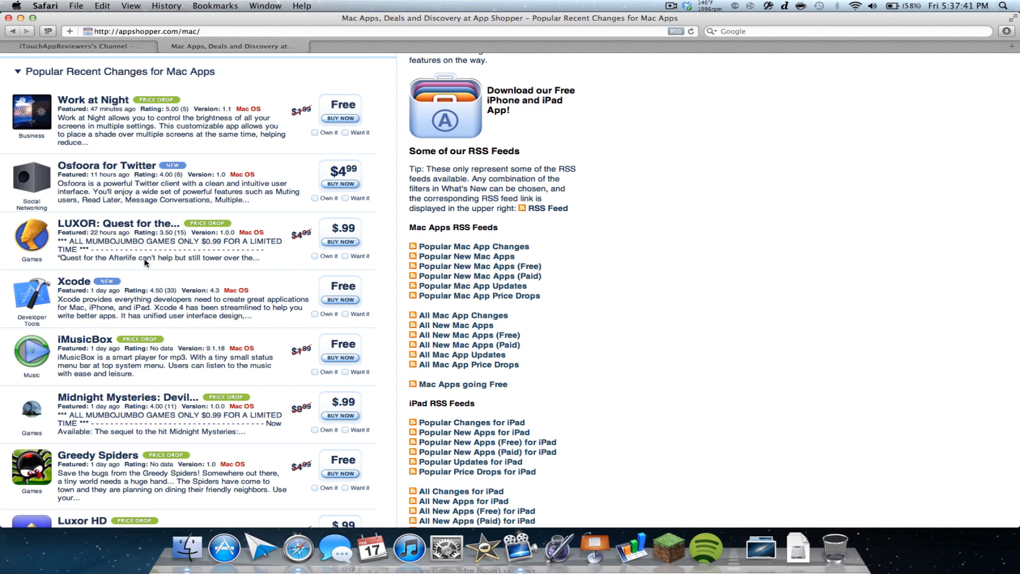
pyautogui.scroll(-3)
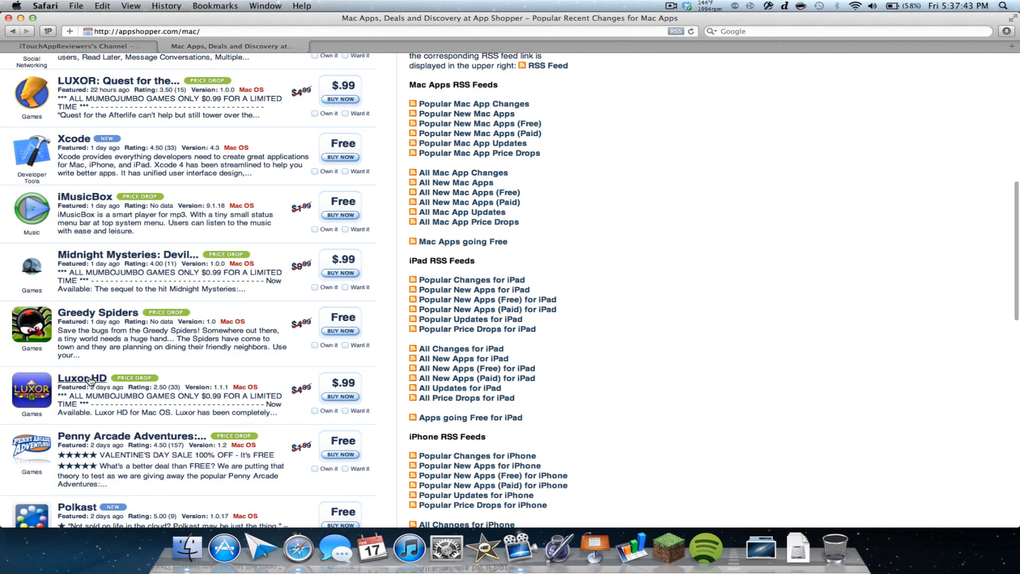
pyautogui.click(82, 378)
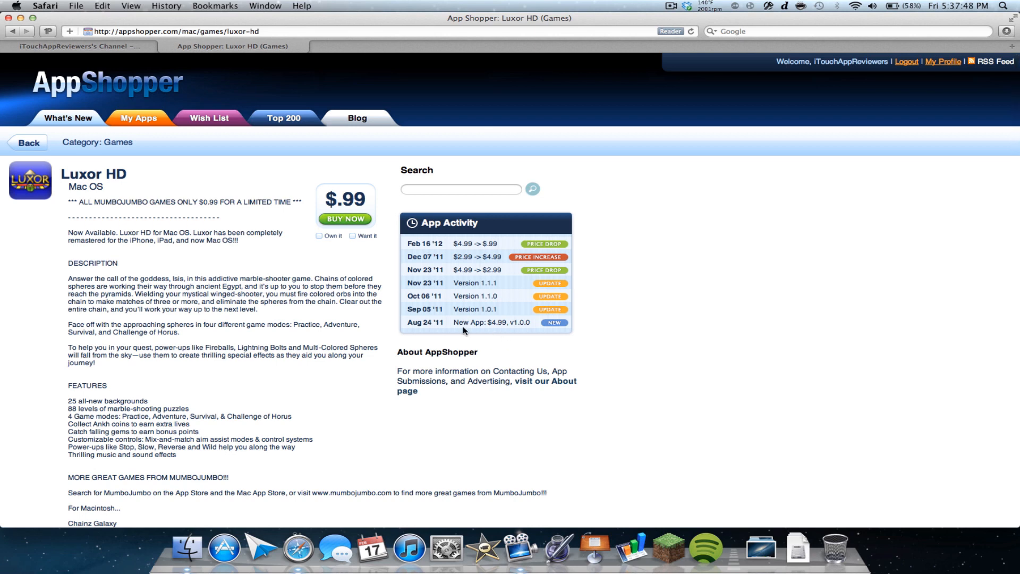
pyautogui.moveTo(546, 276)
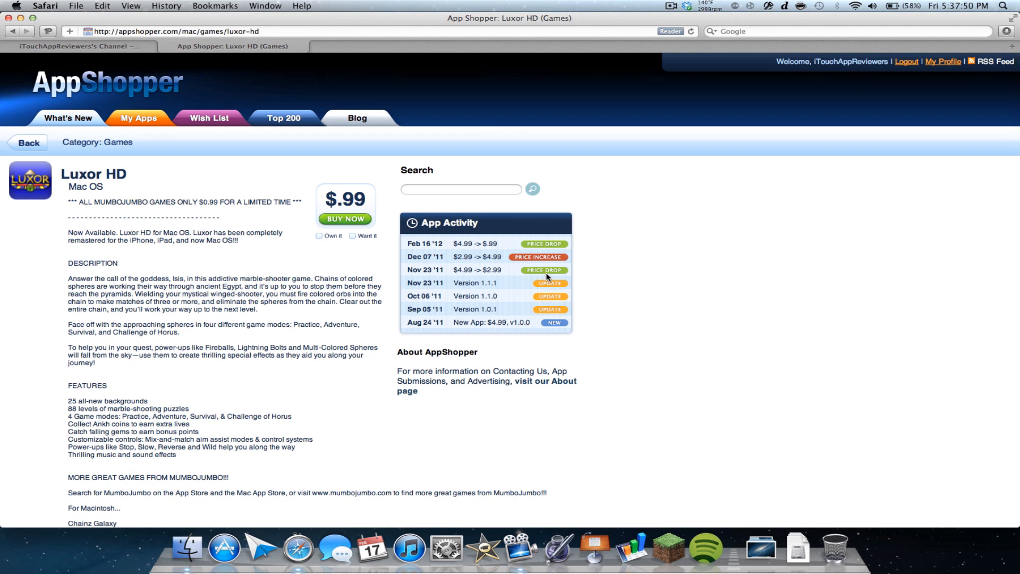
pyautogui.moveTo(501, 252)
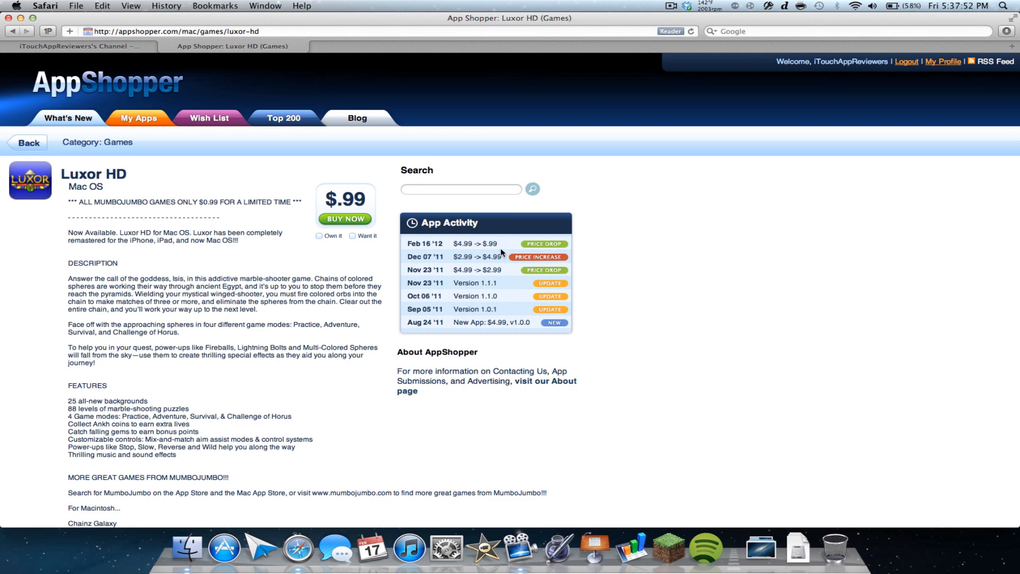
pyautogui.moveTo(448, 211)
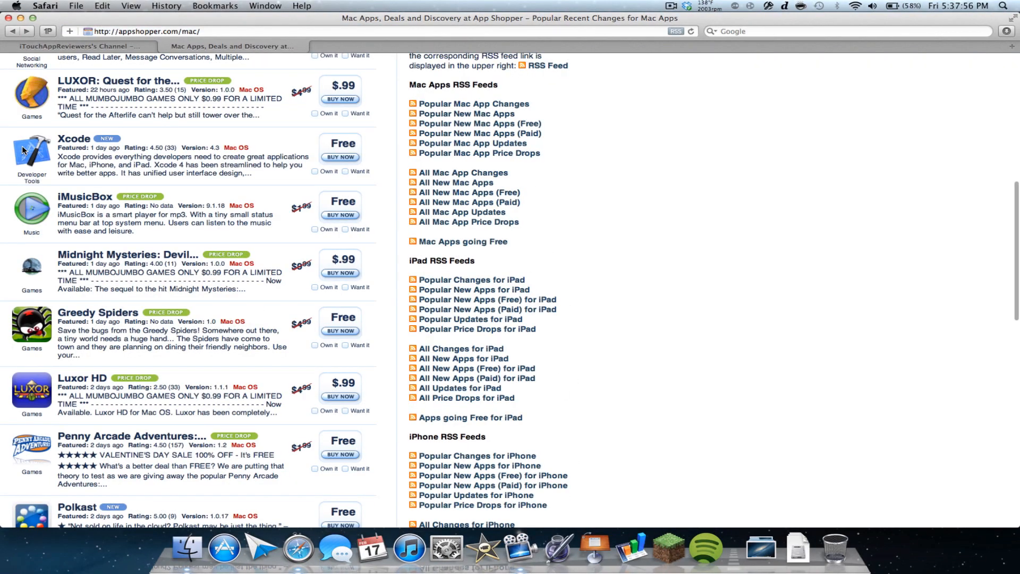
pyautogui.moveTo(221, 177)
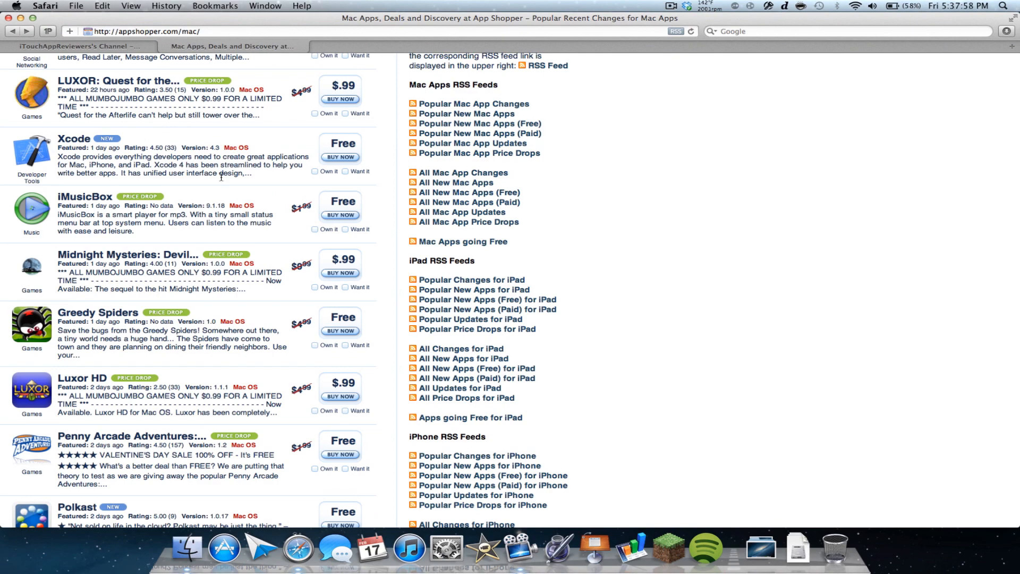
pyautogui.scroll(3)
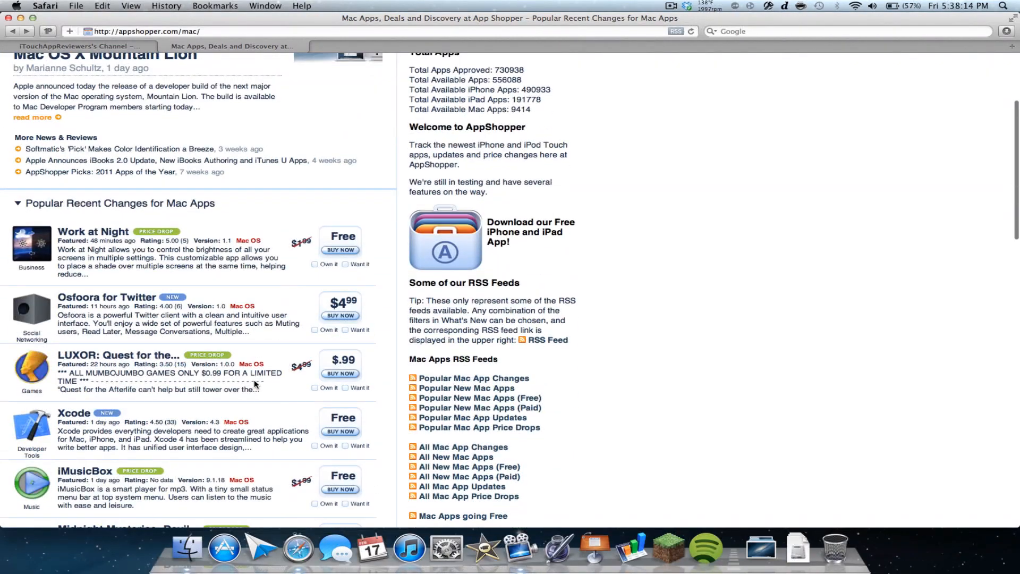
pyautogui.scroll(-3)
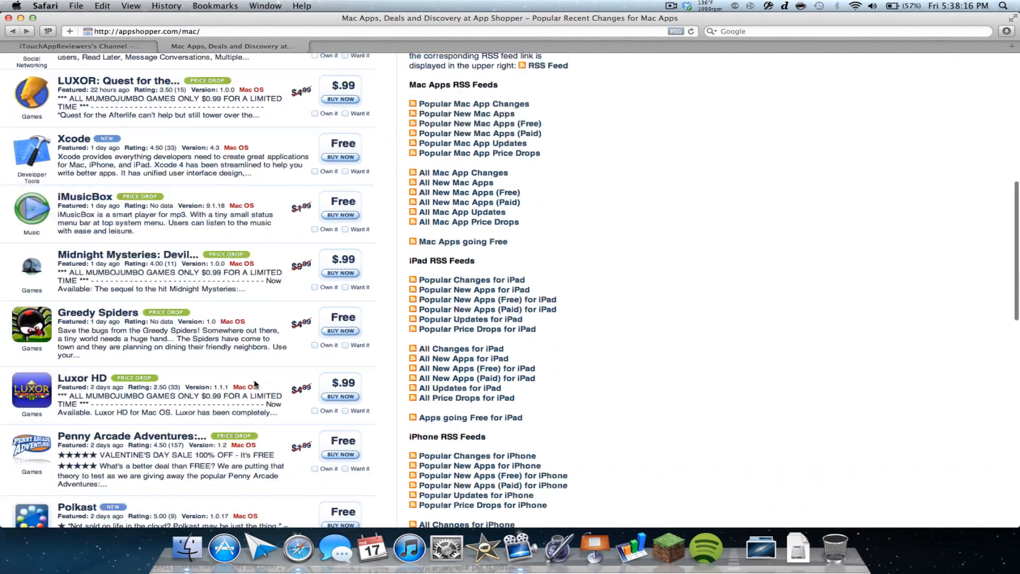
pyautogui.scroll(3)
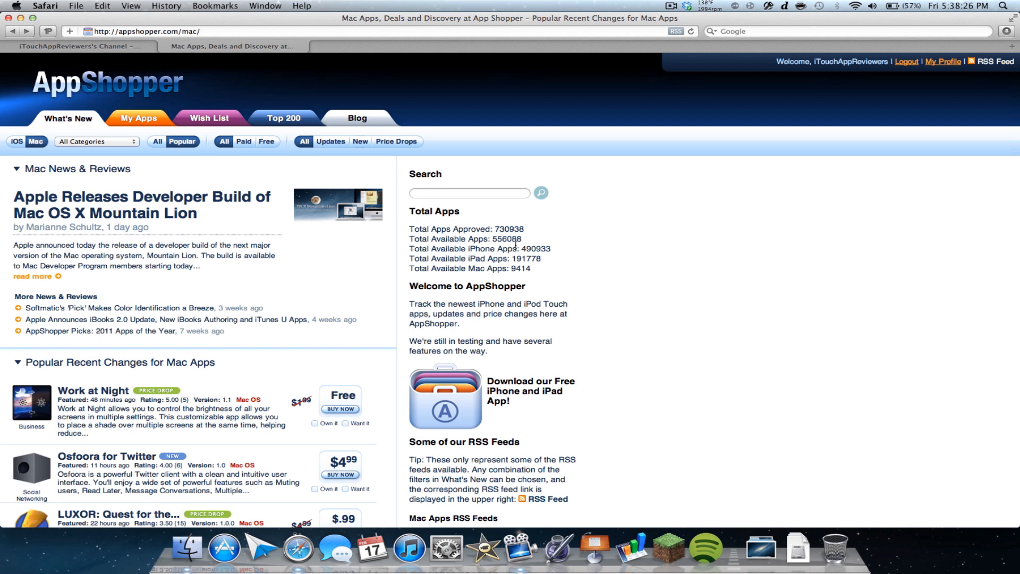
pyautogui.moveTo(510, 266)
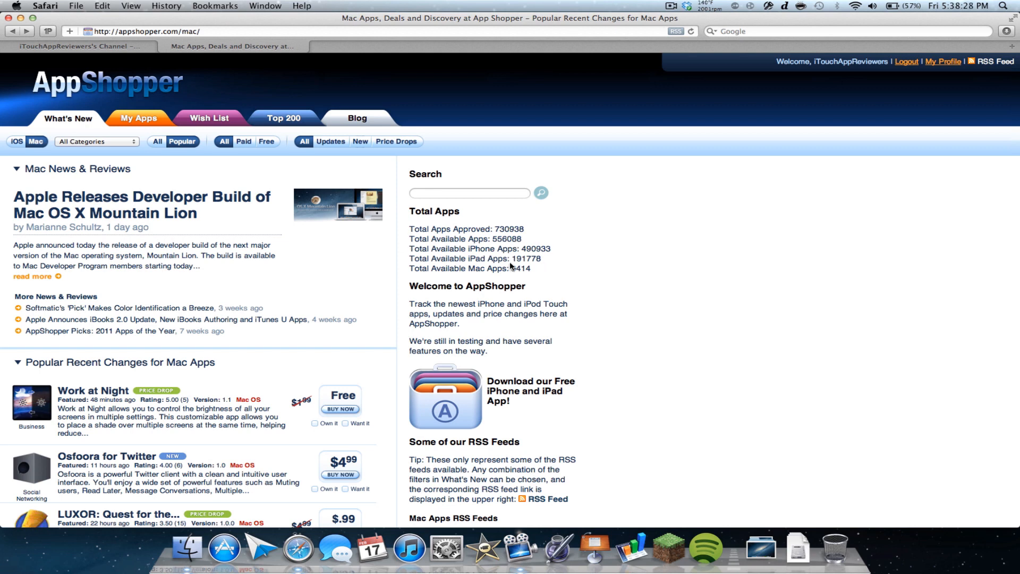
pyautogui.moveTo(325, 209)
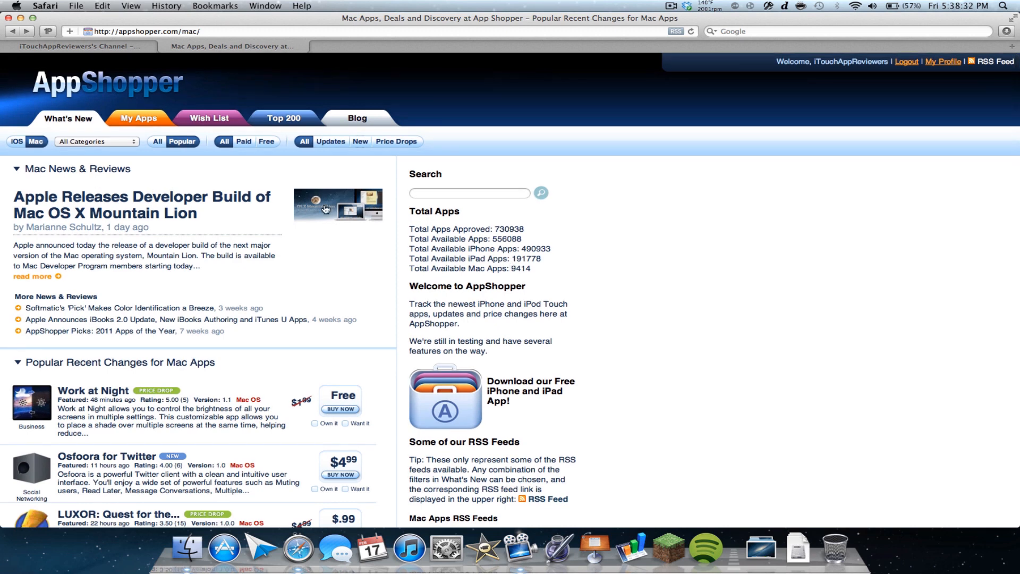
pyautogui.moveTo(55, 95)
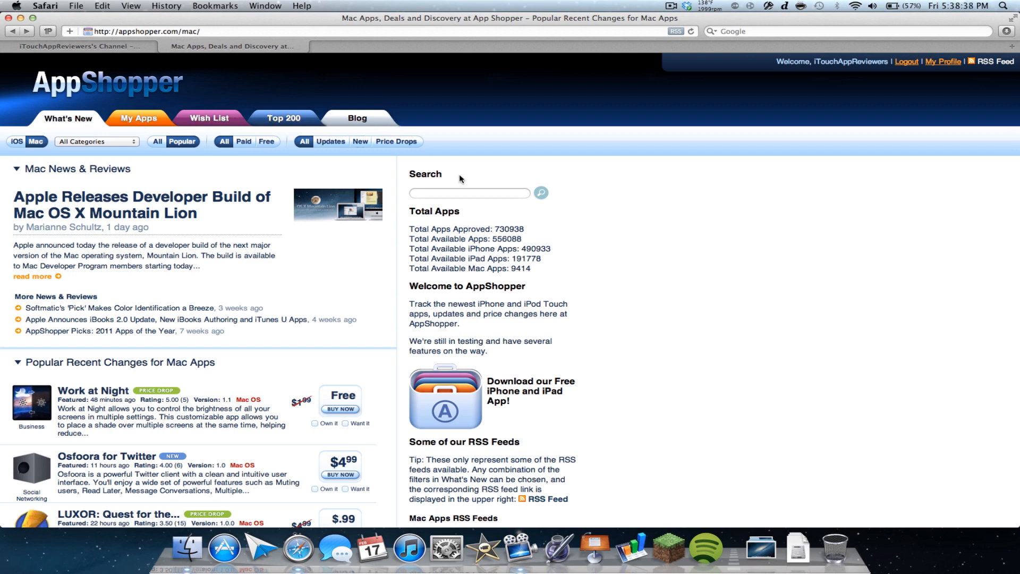
# Search AppShopper for 'bike or die' using the Search box
pyautogui.click(468, 192)
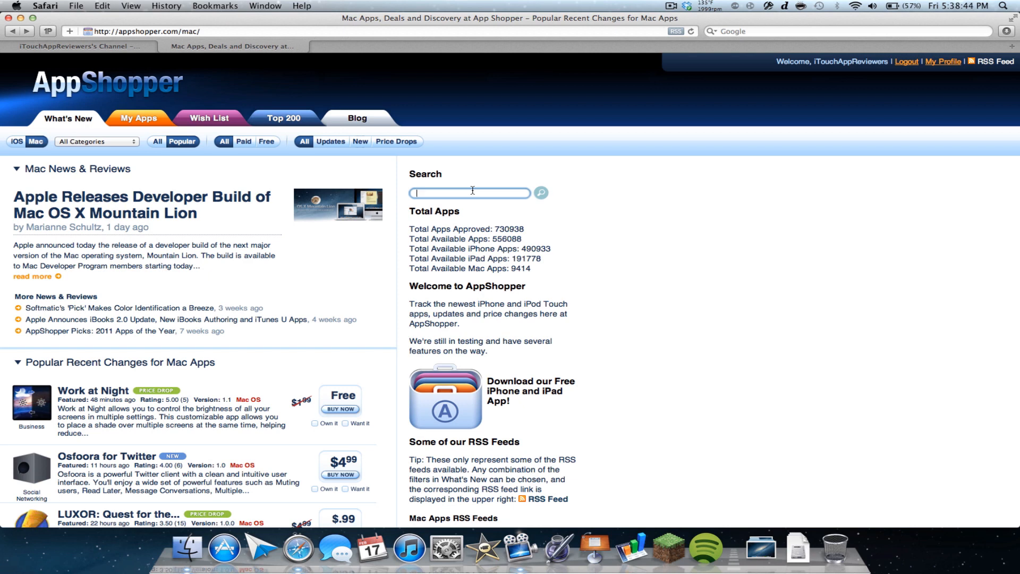
pyautogui.write('bike or die')
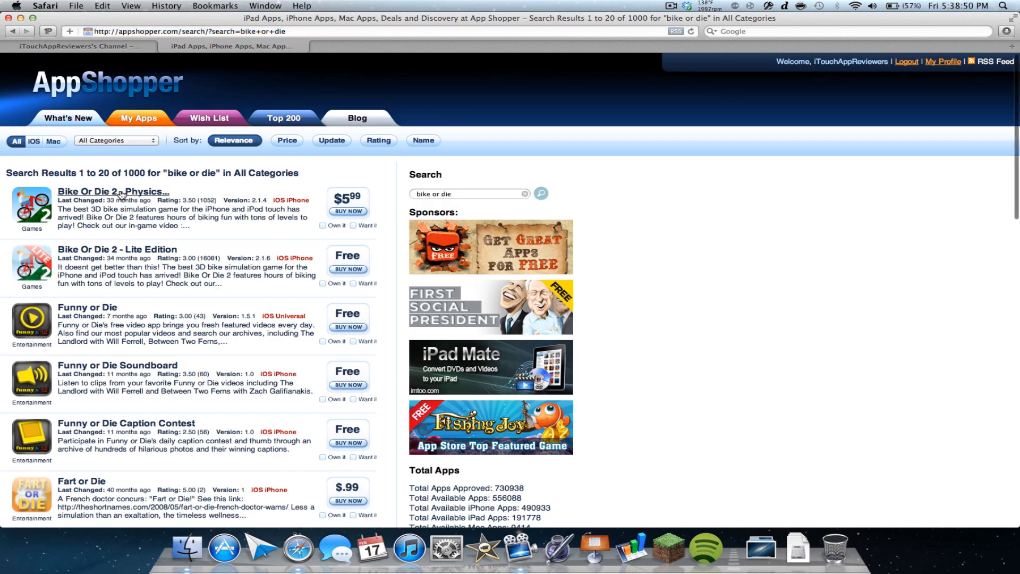
pyautogui.click(112, 192)
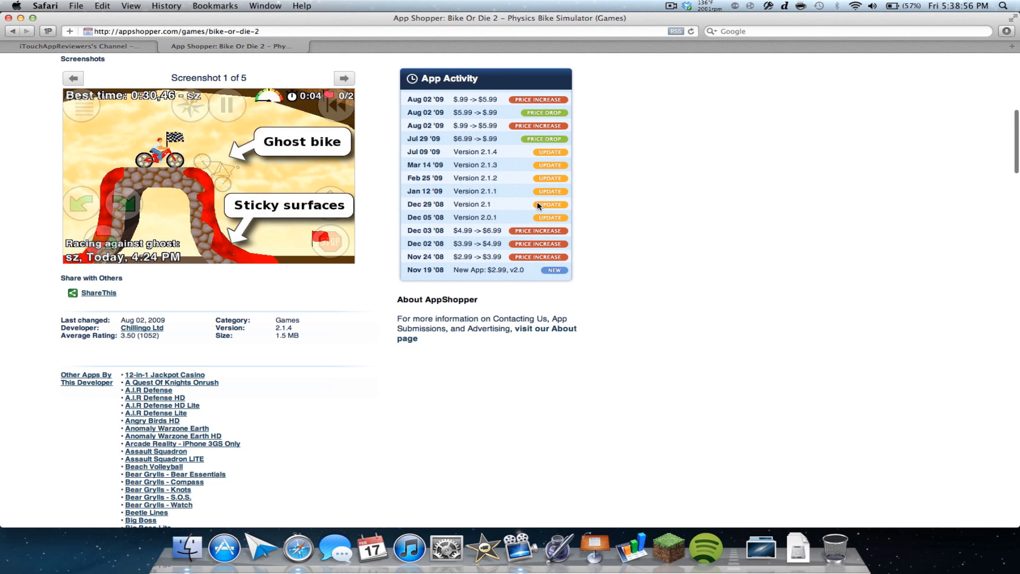
pyautogui.moveTo(533, 244)
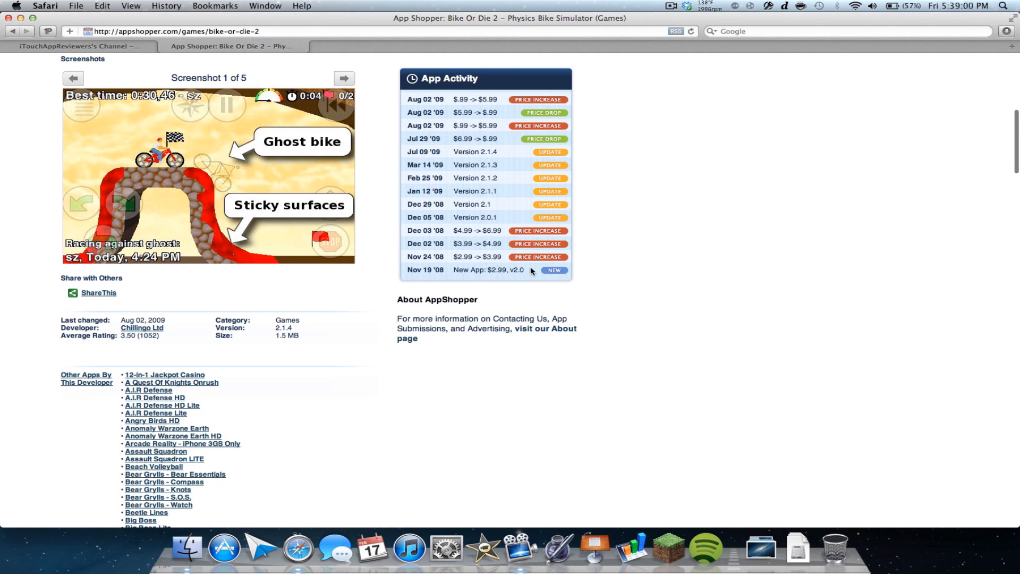
pyautogui.moveTo(488, 165)
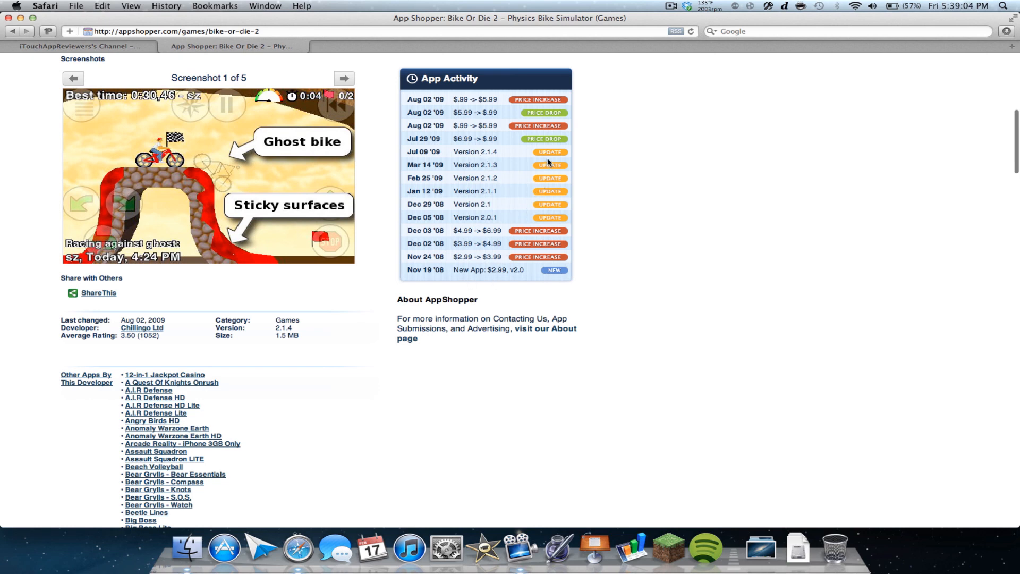
pyautogui.moveTo(542, 116)
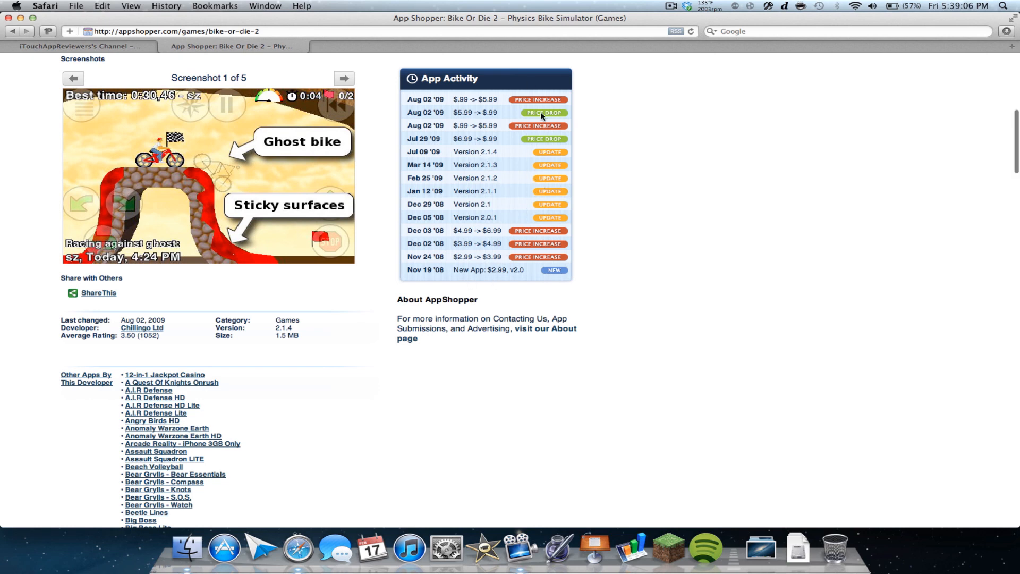
pyautogui.scroll(-3)
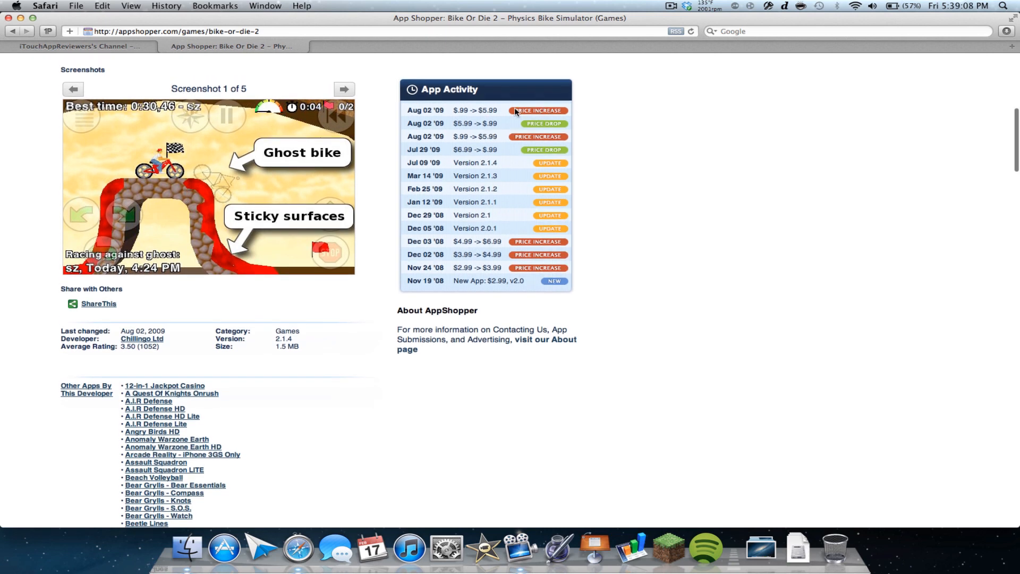
pyautogui.scroll(-3)
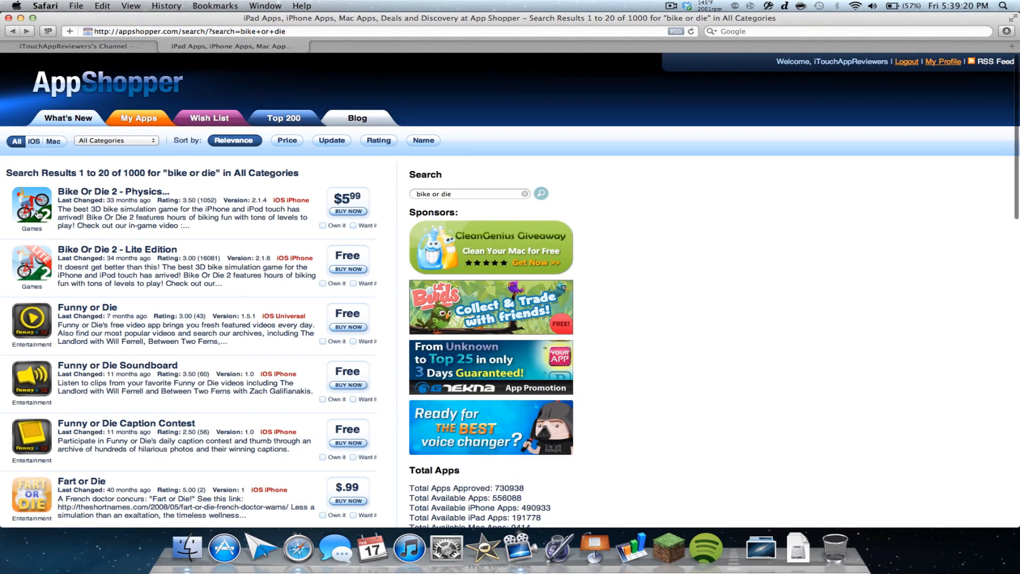
# Open iOS What's New and scroll to NoteLedge, Command & Conquer and Pocket Lists
pyautogui.click(68, 118)
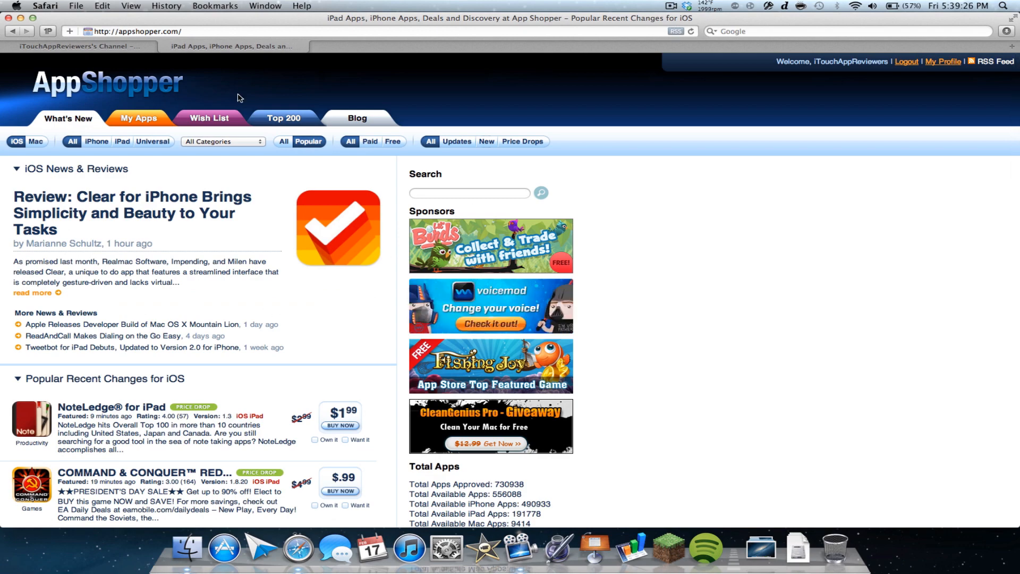
pyautogui.scroll(-3)
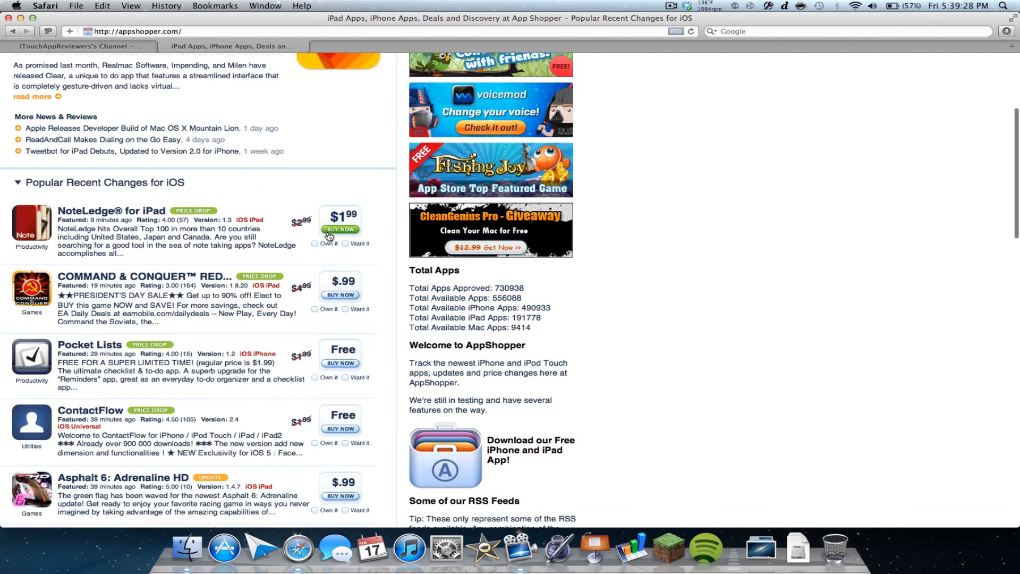
pyautogui.scroll(-3)
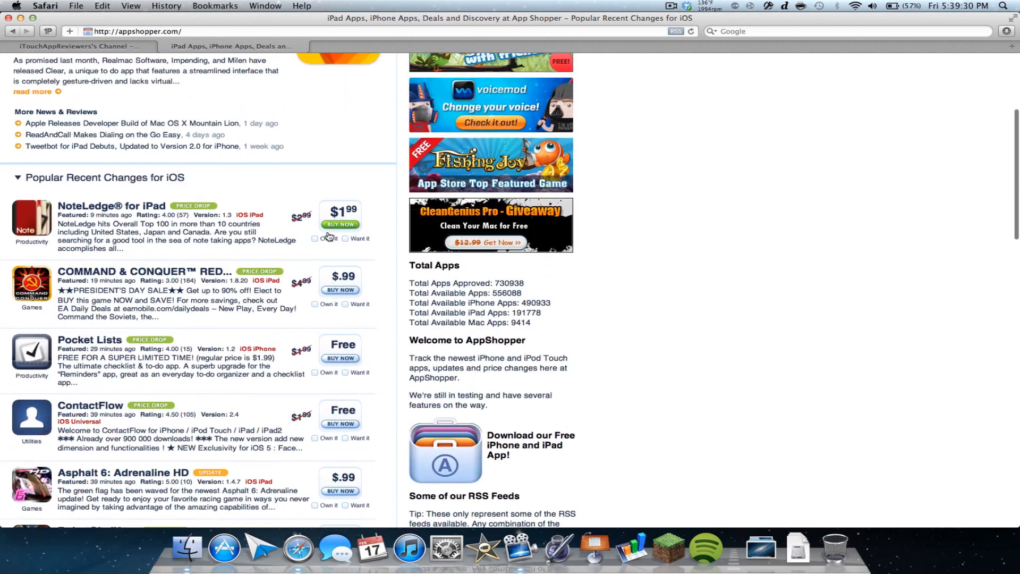